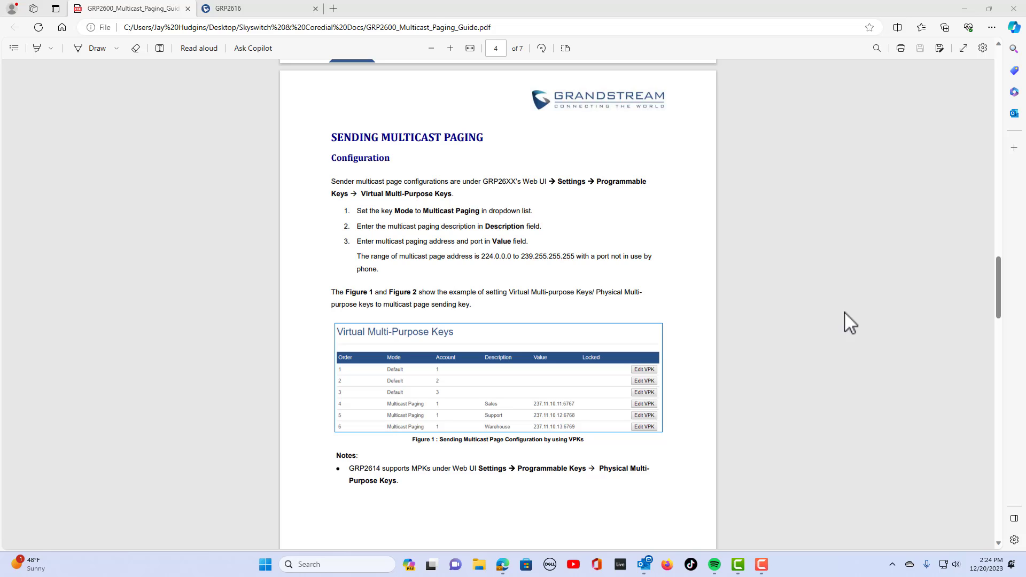
mouse_move(556, 316)
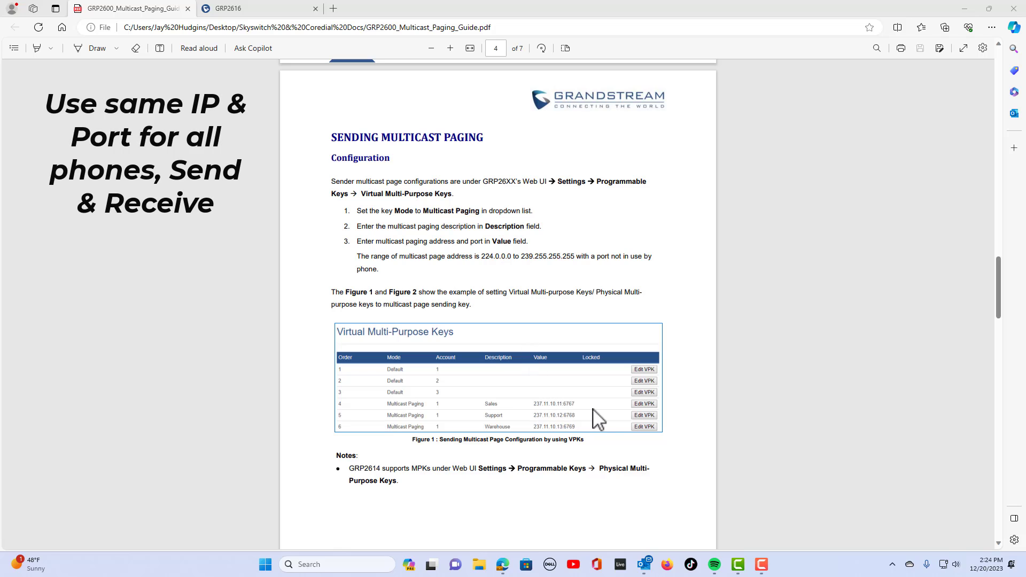
mouse_move(476, 420)
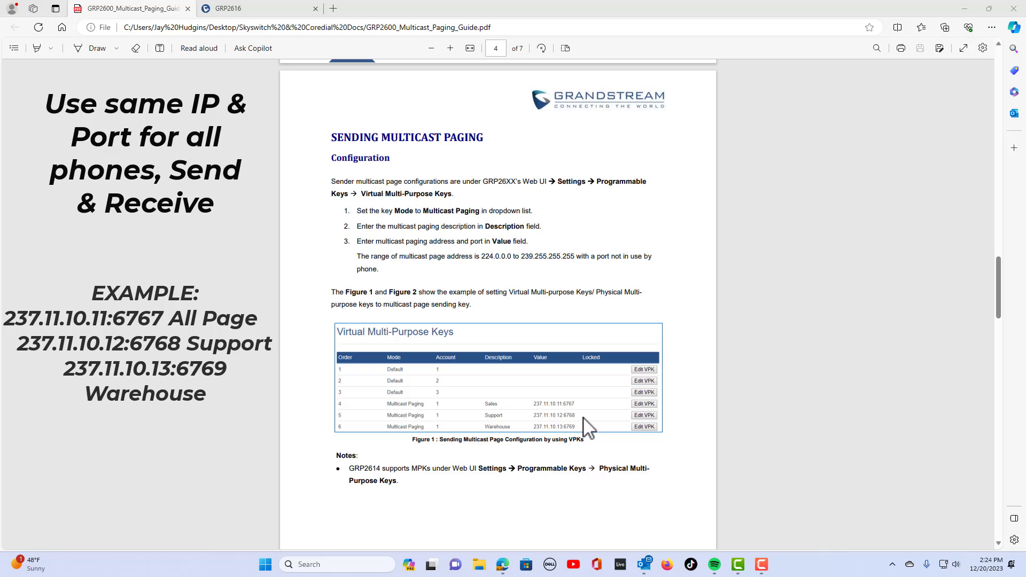
mouse_move(571, 412)
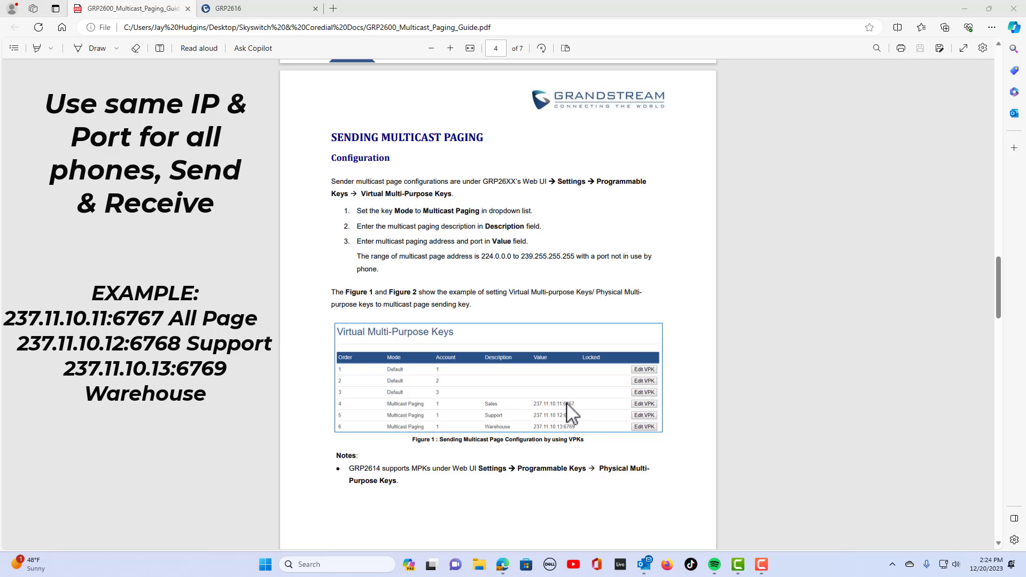
mouse_move(568, 410)
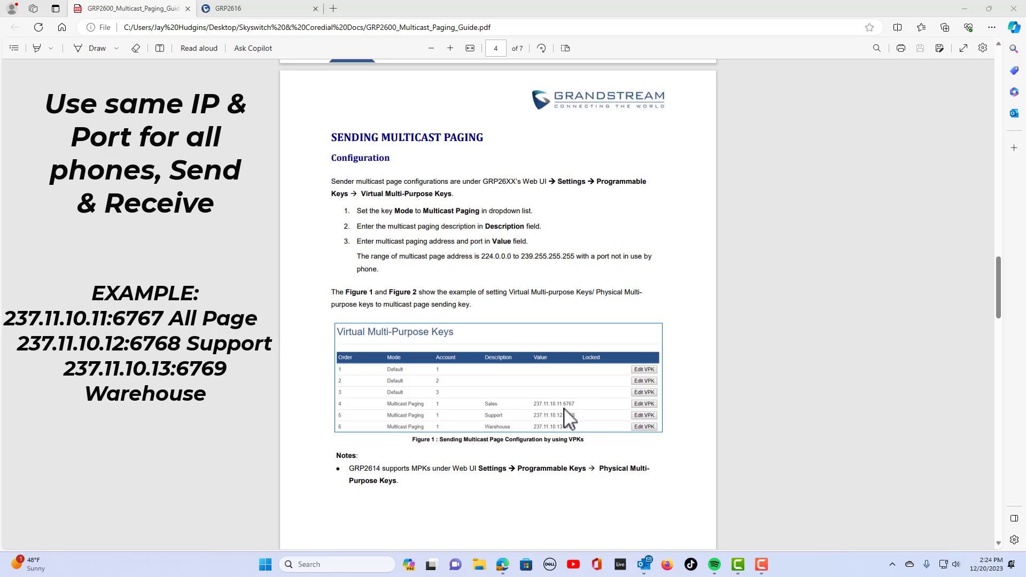
mouse_move(497, 413)
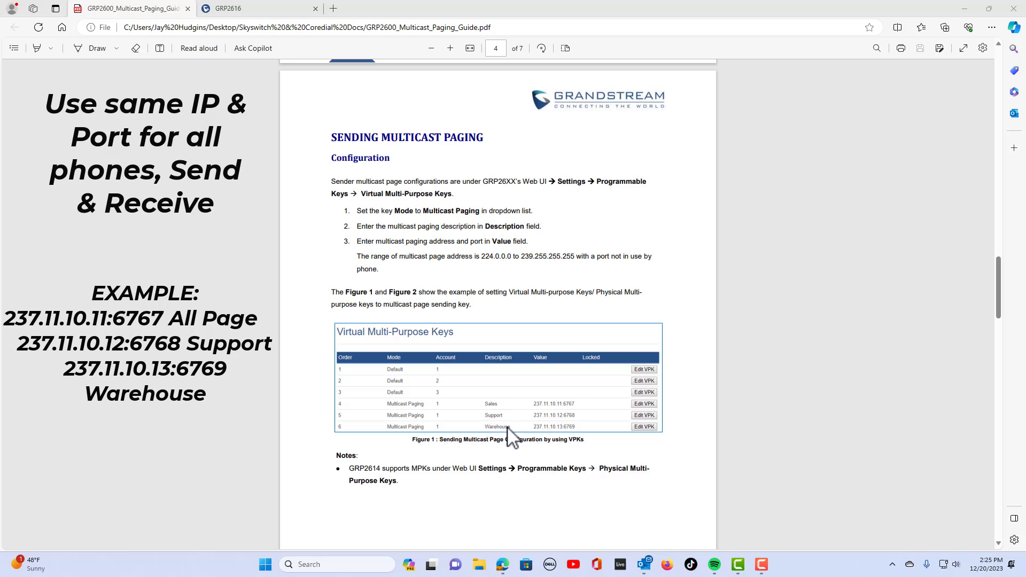
mouse_move(543, 413)
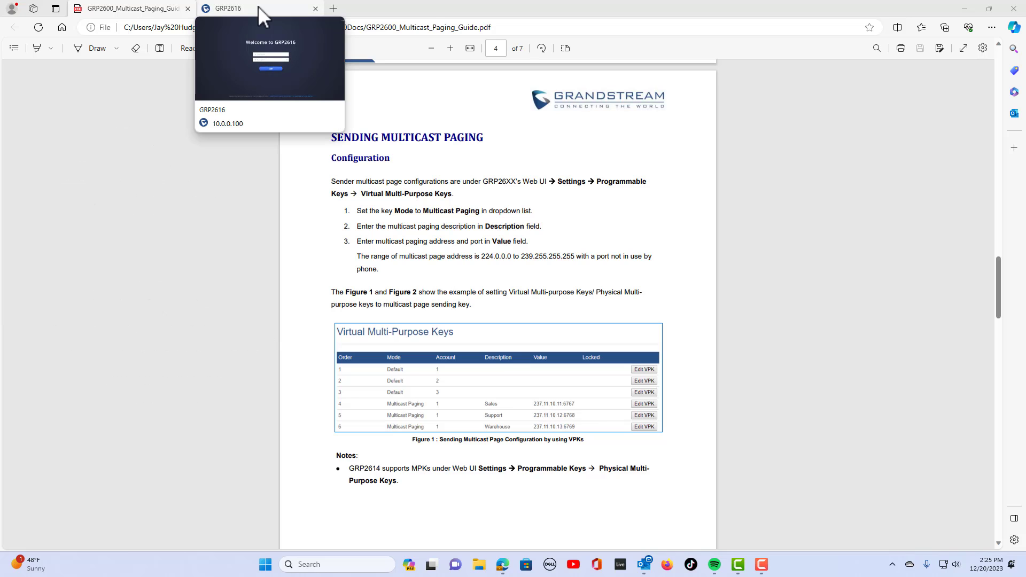
left_click(225, 8)
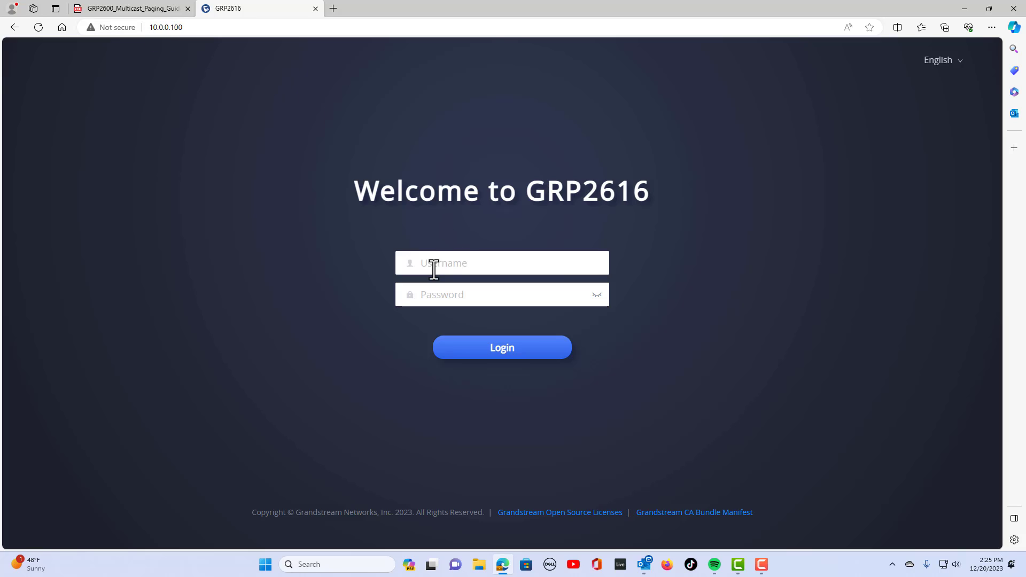
left_click(503, 263)
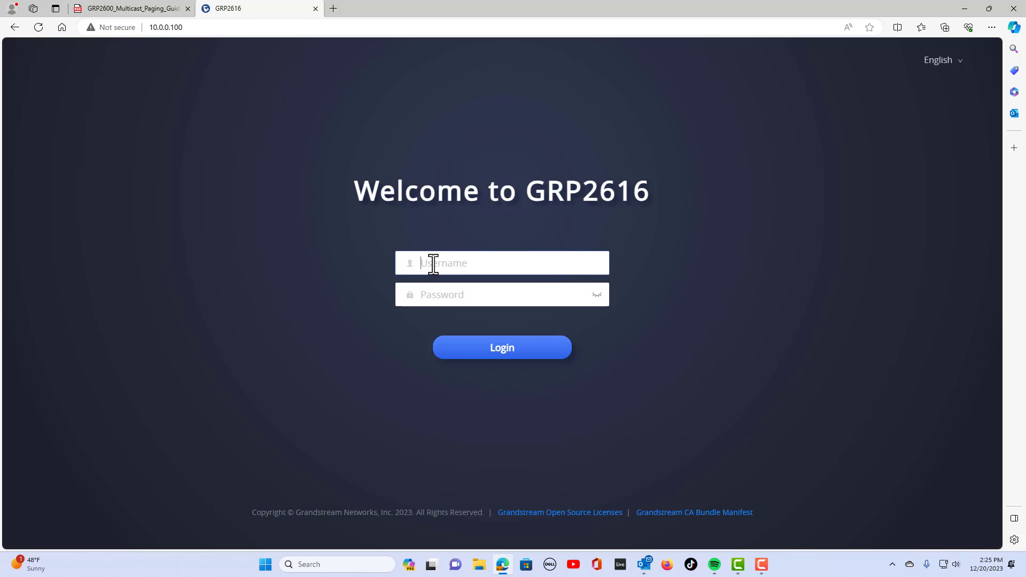
type("admin")
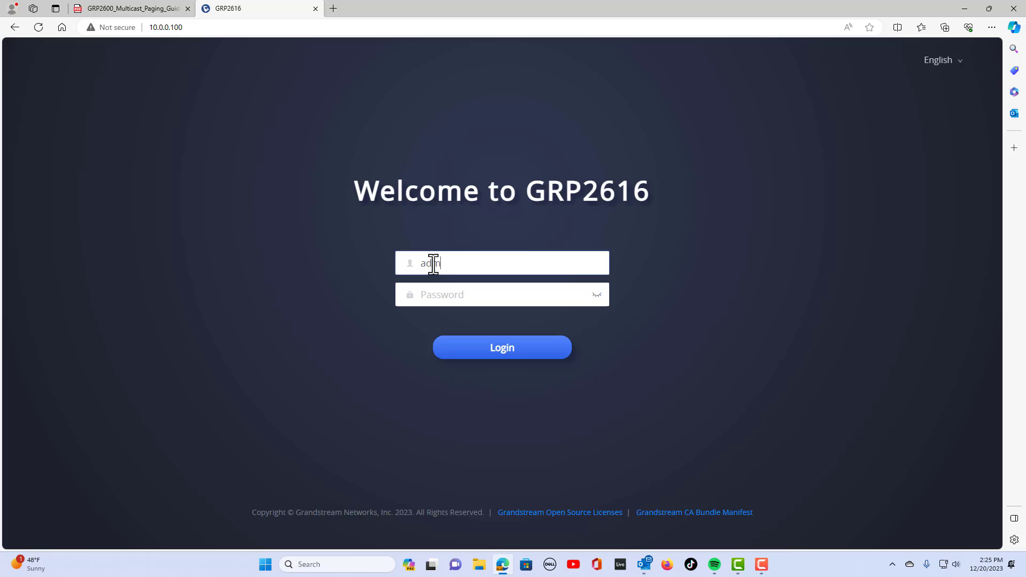
type("admin")
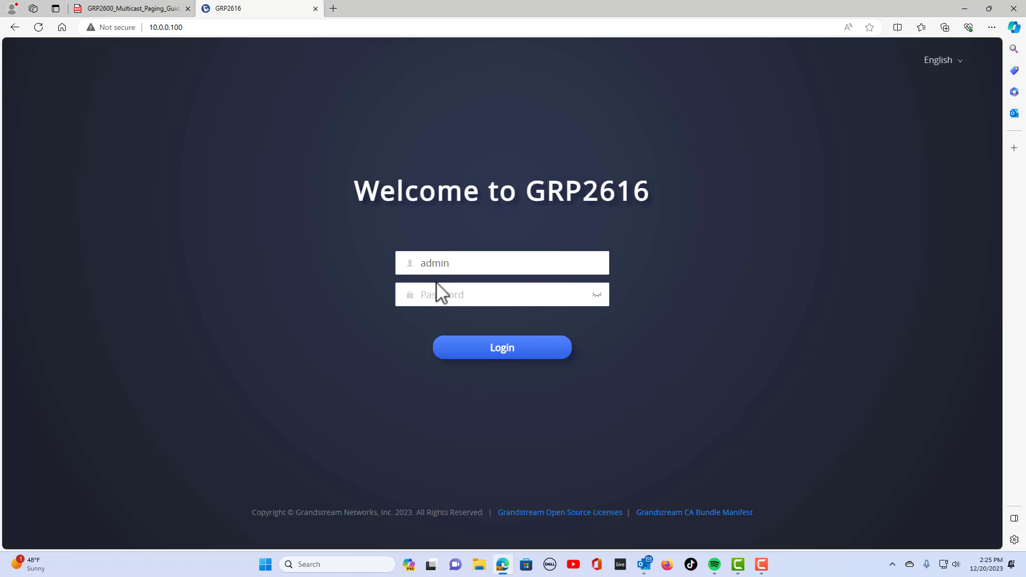
left_click(503, 294)
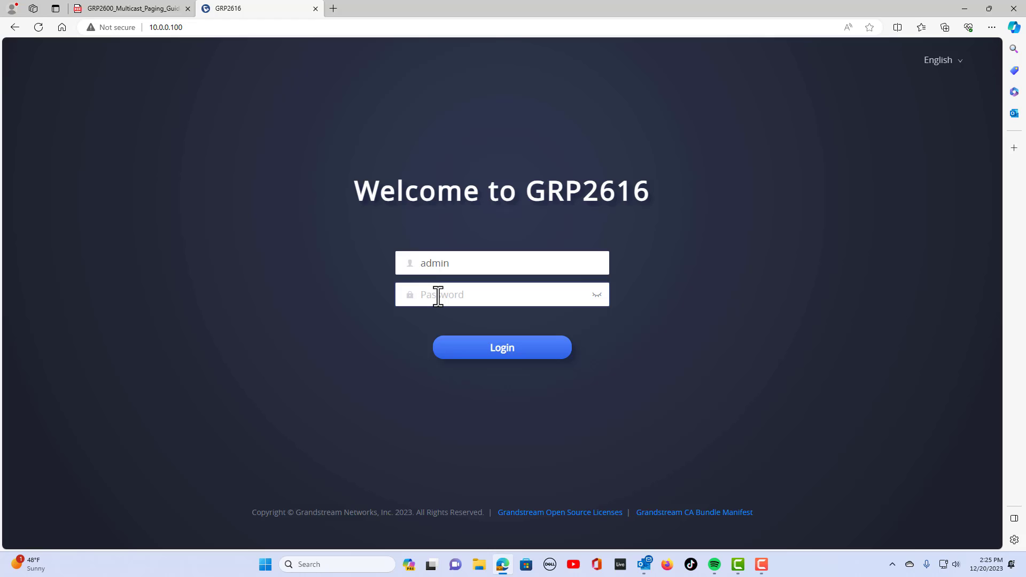
left_click(502, 346)
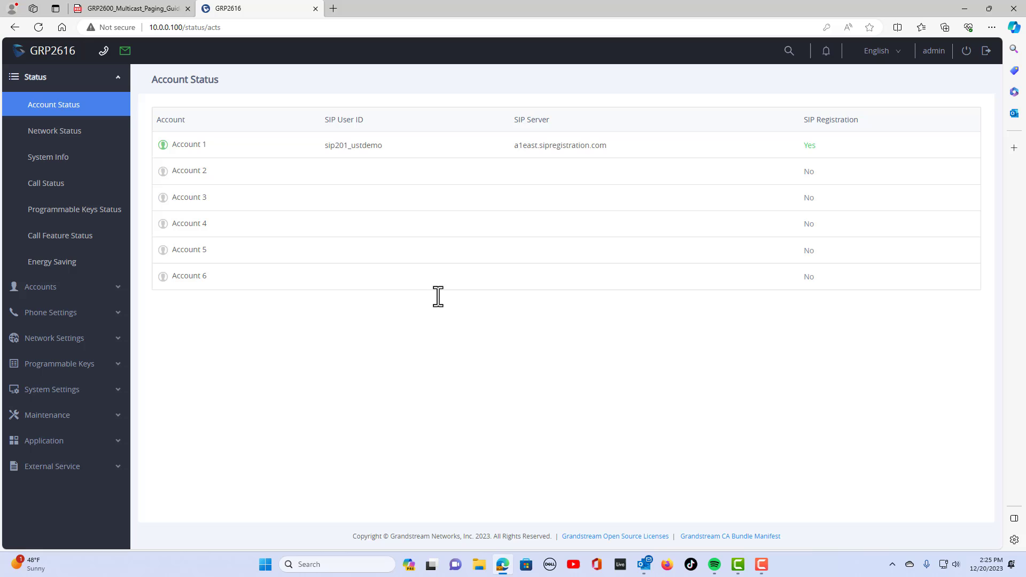
left_click(130, 7)
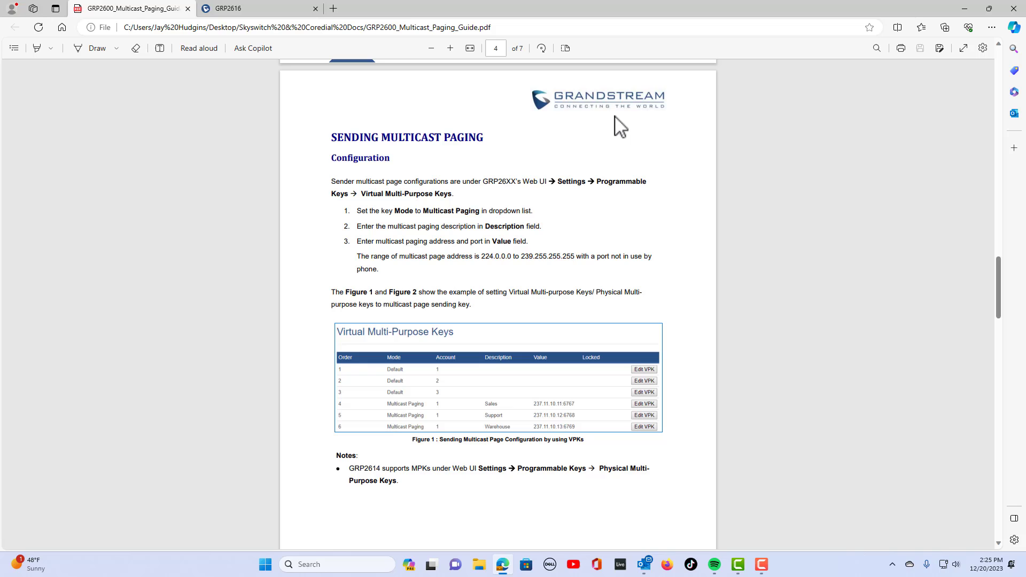
mouse_move(530, 311)
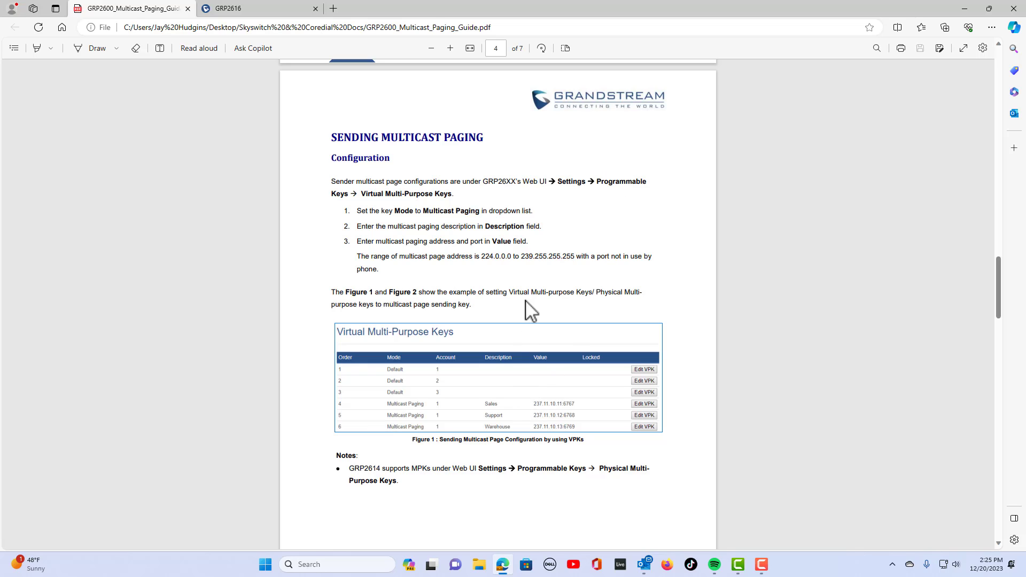
mouse_move(590, 299)
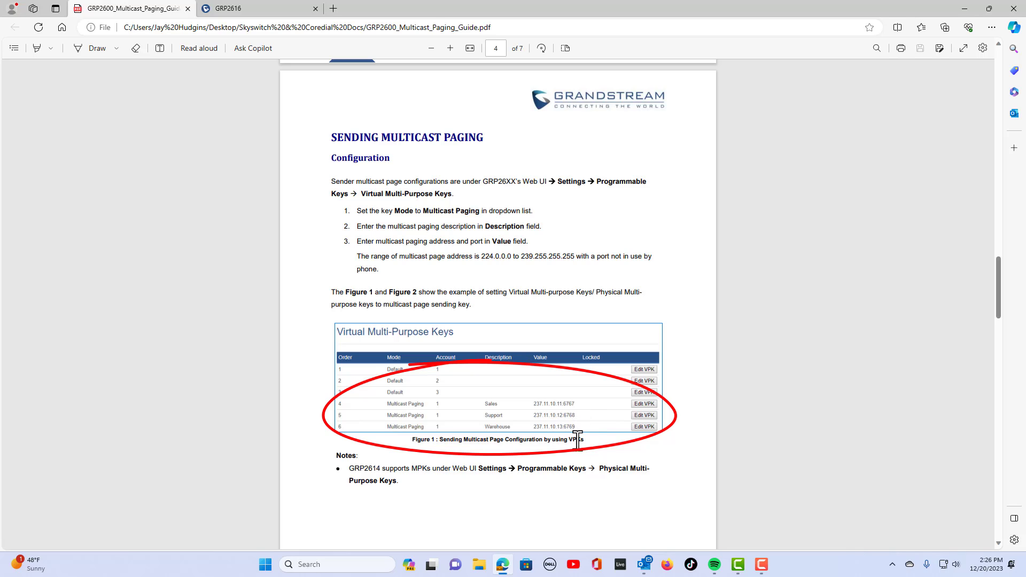
mouse_move(582, 409)
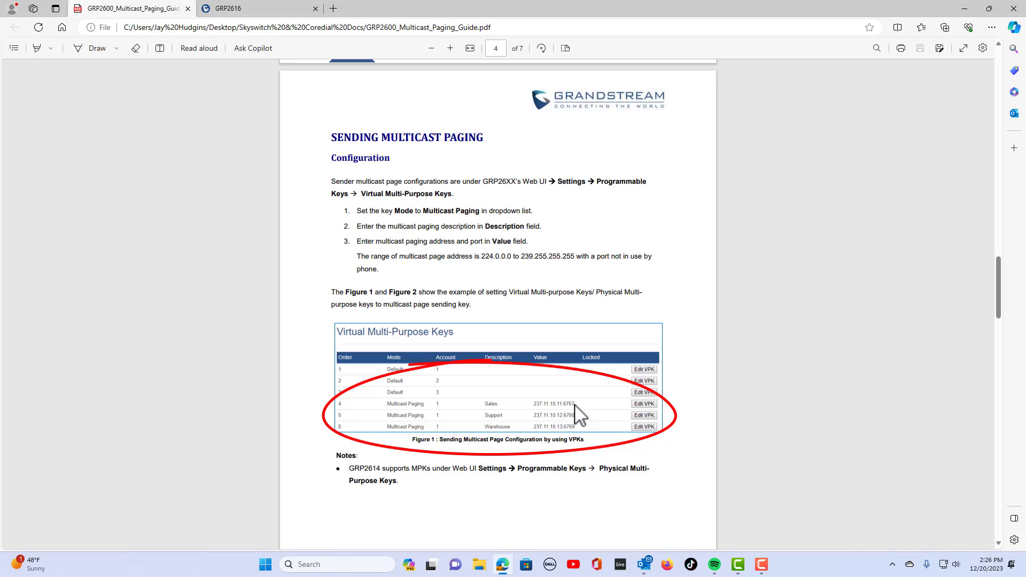
mouse_move(497, 413)
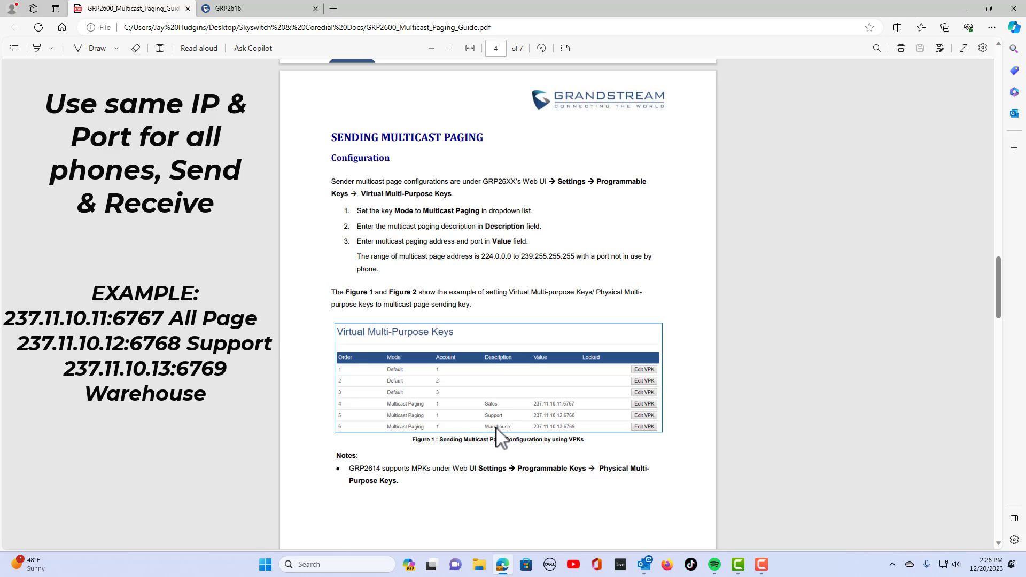
mouse_move(340, 130)
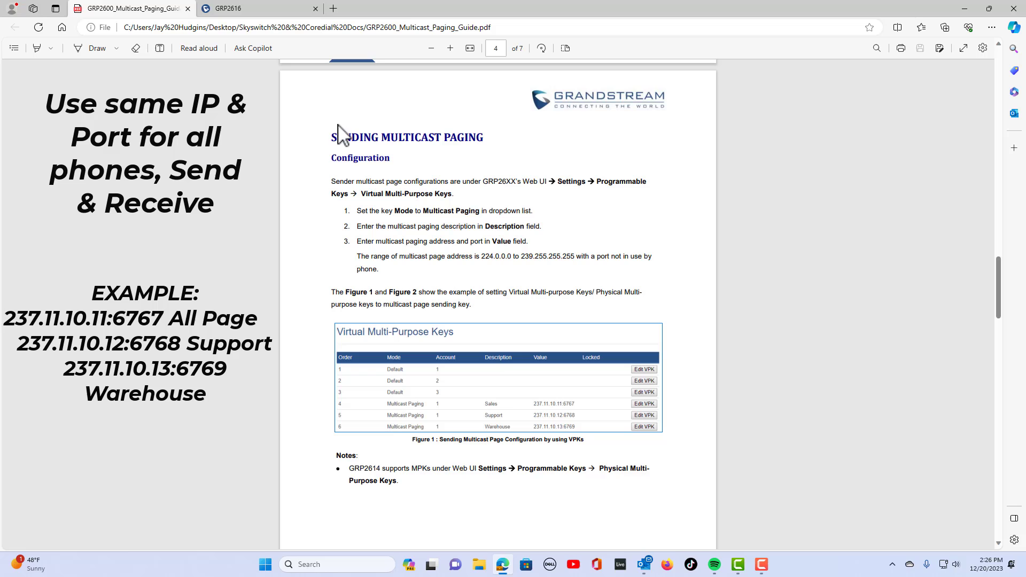
mouse_move(389, 141)
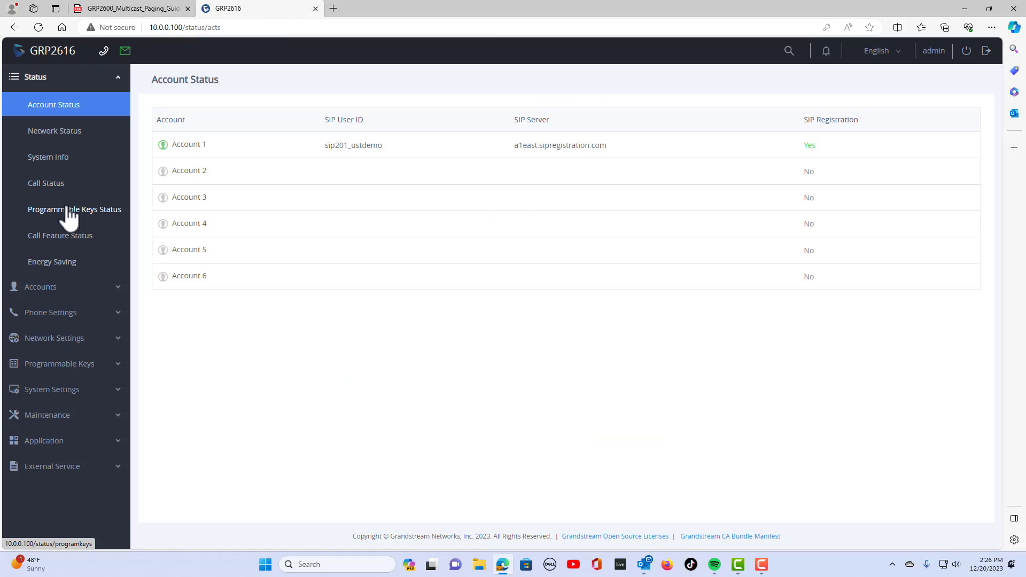
mouse_move(58, 363)
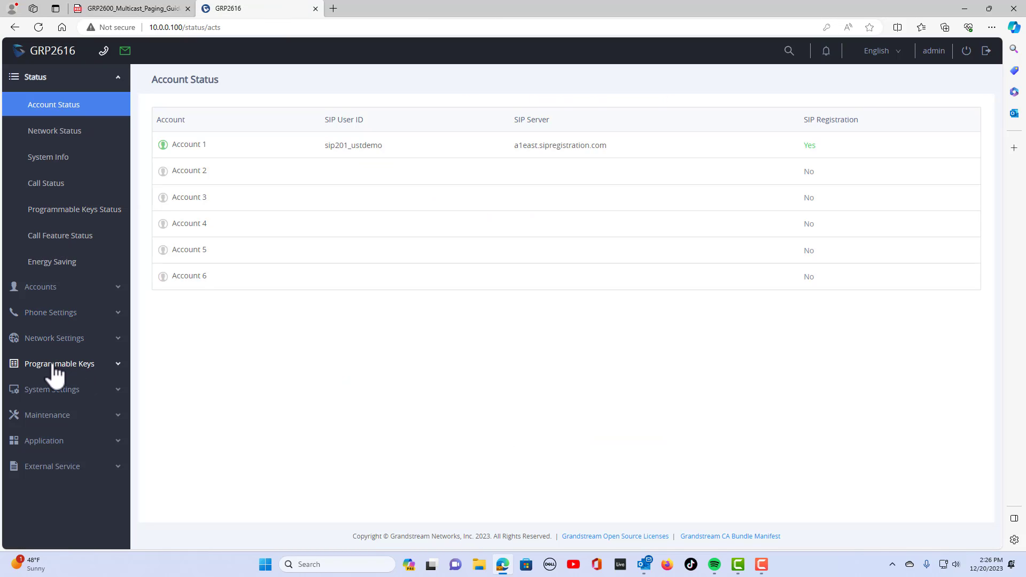
Navigate to Programmable Keys > Virtual Multi-Purpose Keys.
left_click(59, 364)
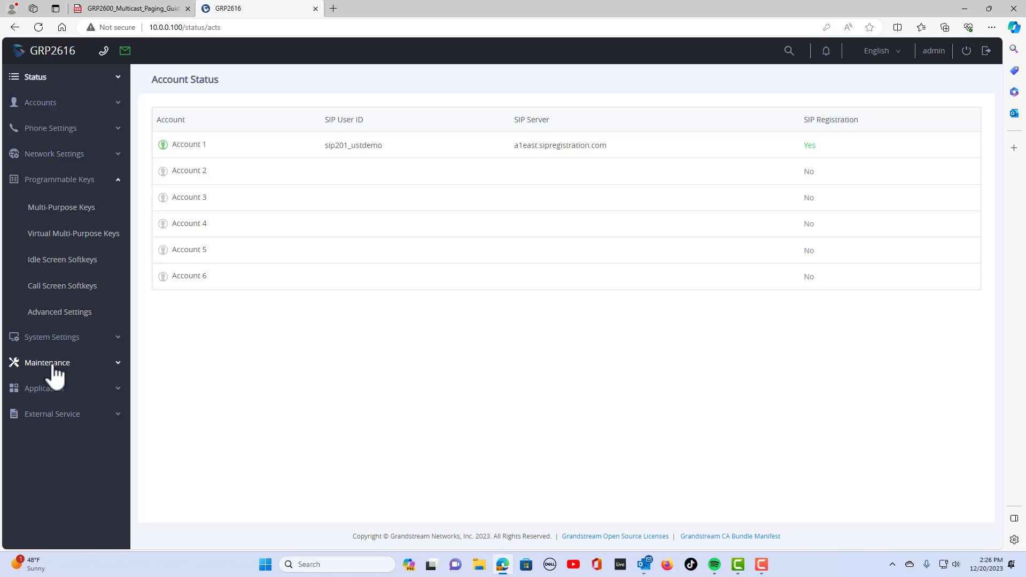
mouse_move(43, 246)
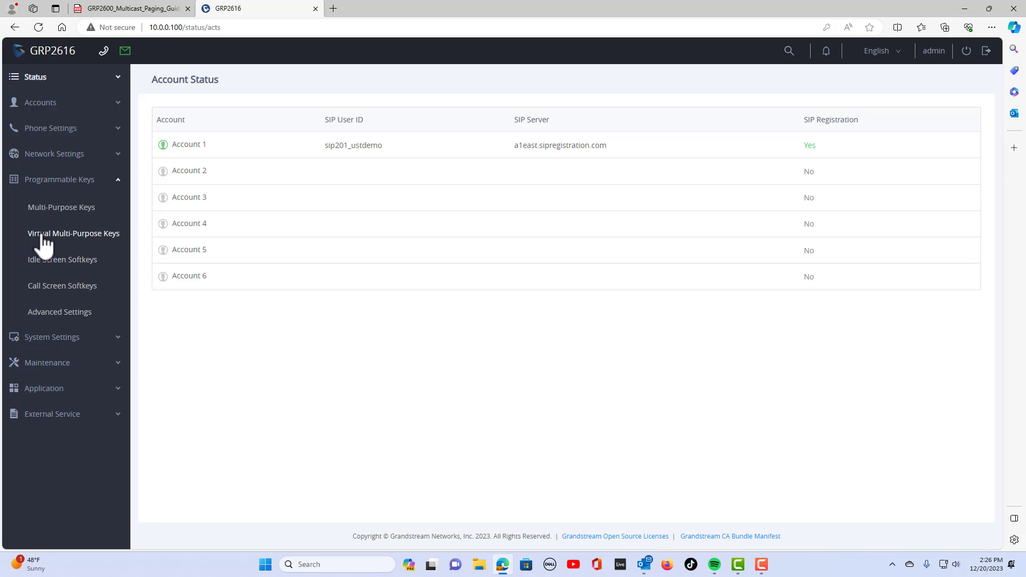
mouse_move(102, 240)
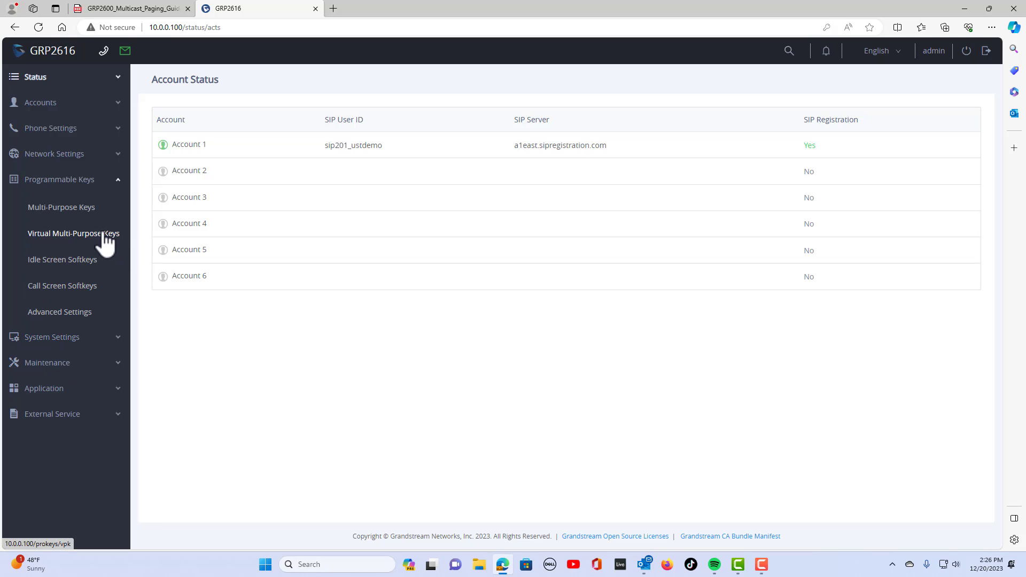
left_click(74, 233)
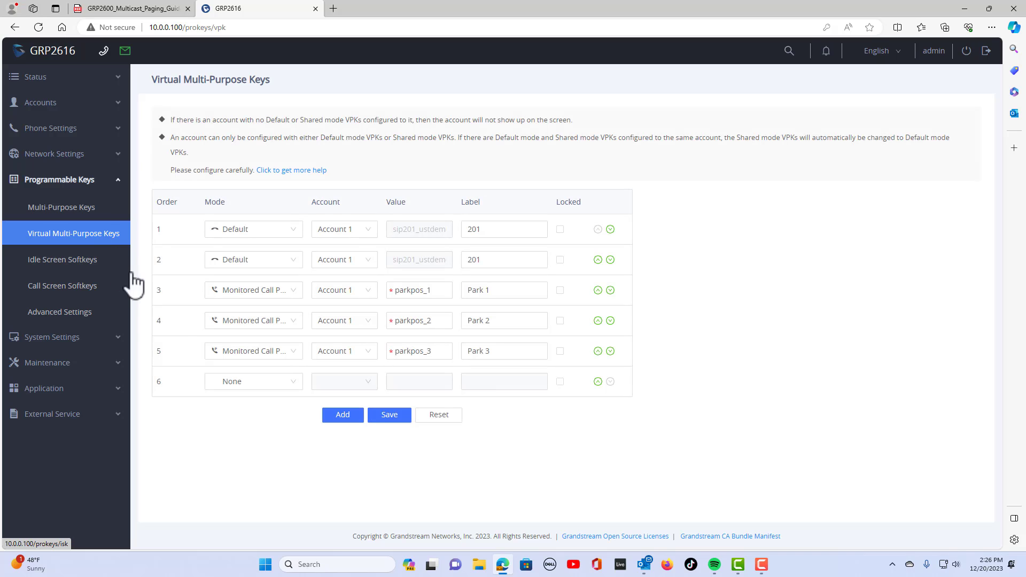
Set VPK row 6 to mode Multicast Paging on Account 1.
left_click(253, 380)
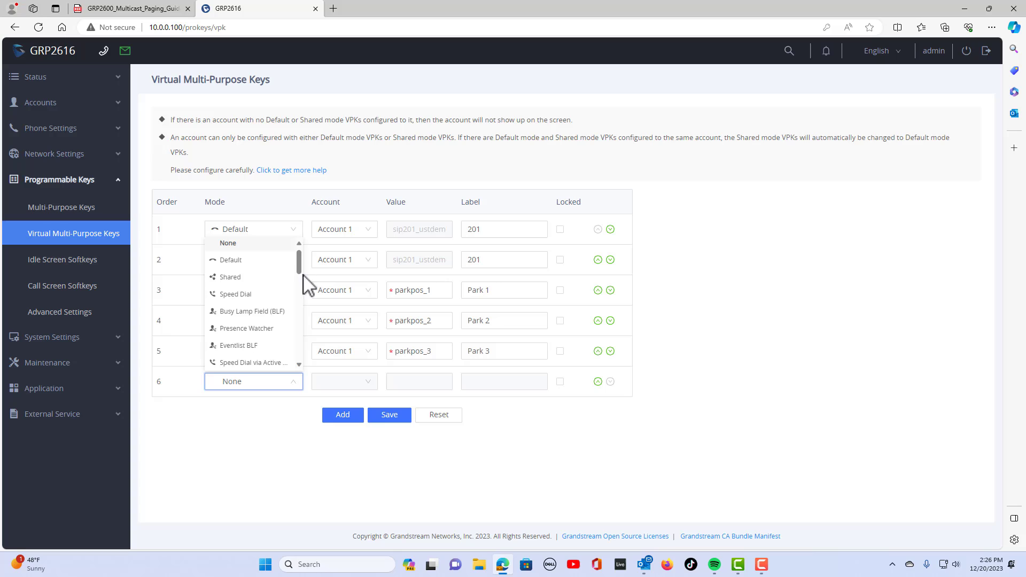
scroll("down", 3)
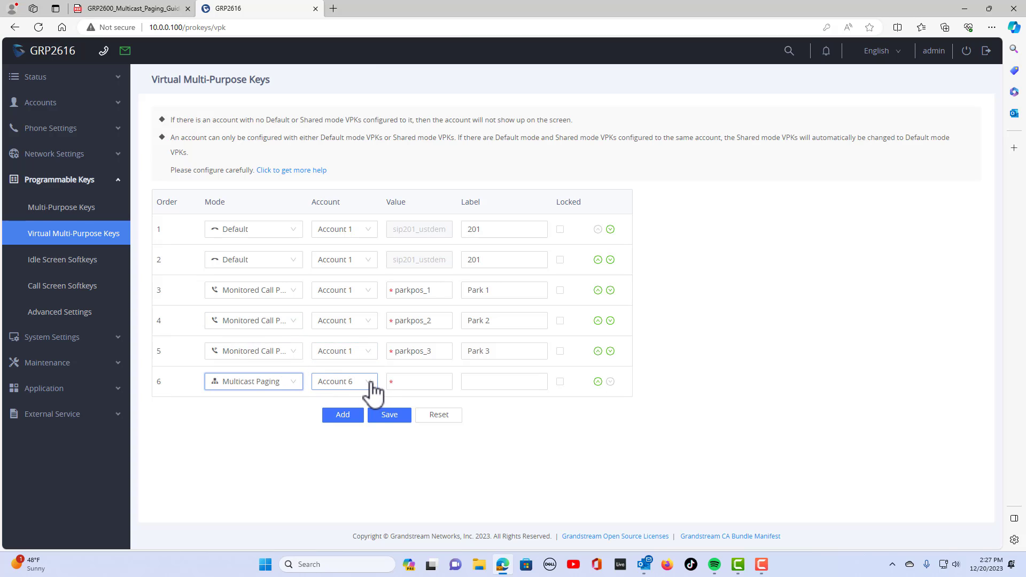
left_click(343, 381)
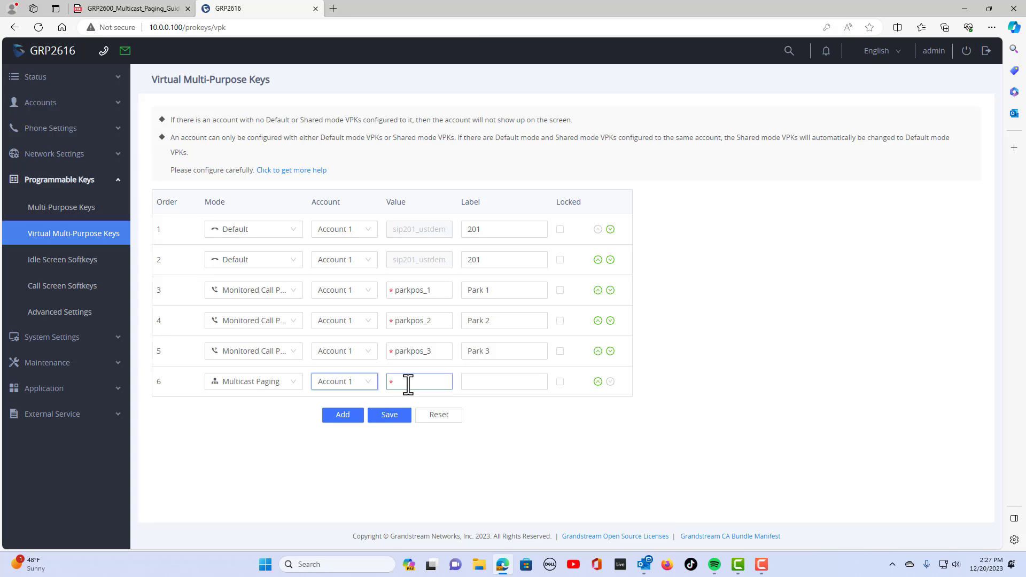
left_click(130, 8)
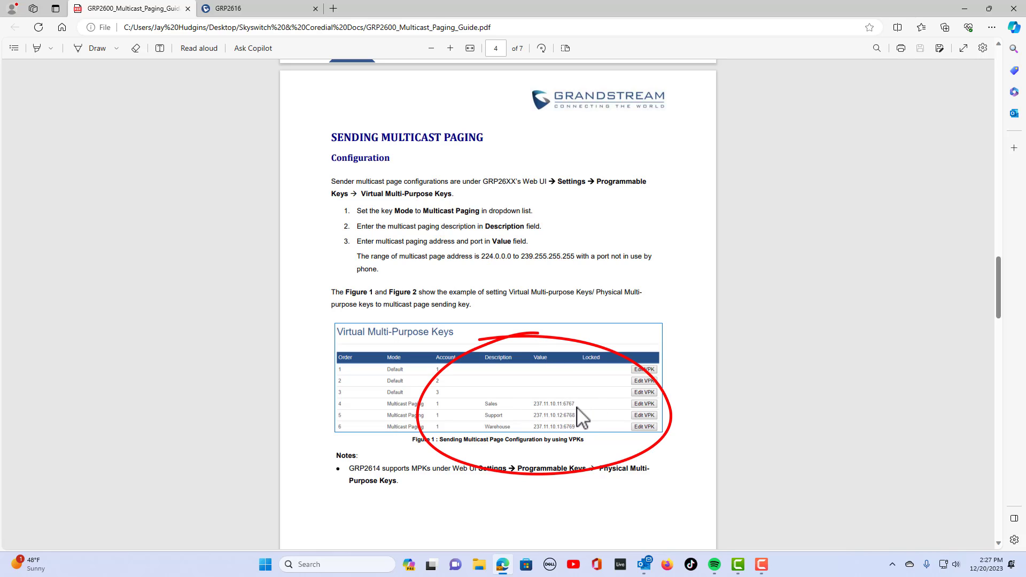
mouse_move(474, 278)
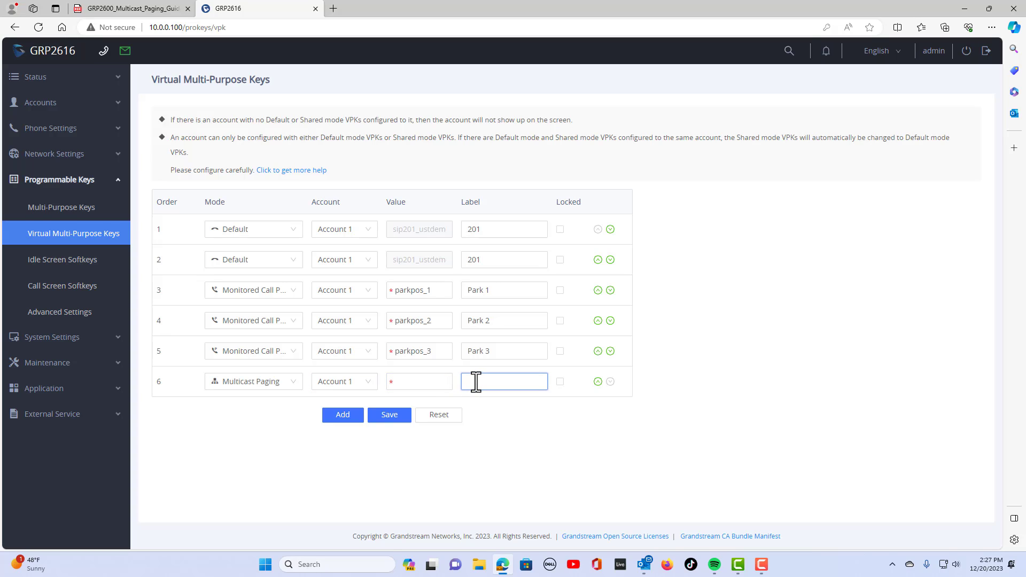
Label VPK row 6 as 'All Page'.
type("Al")
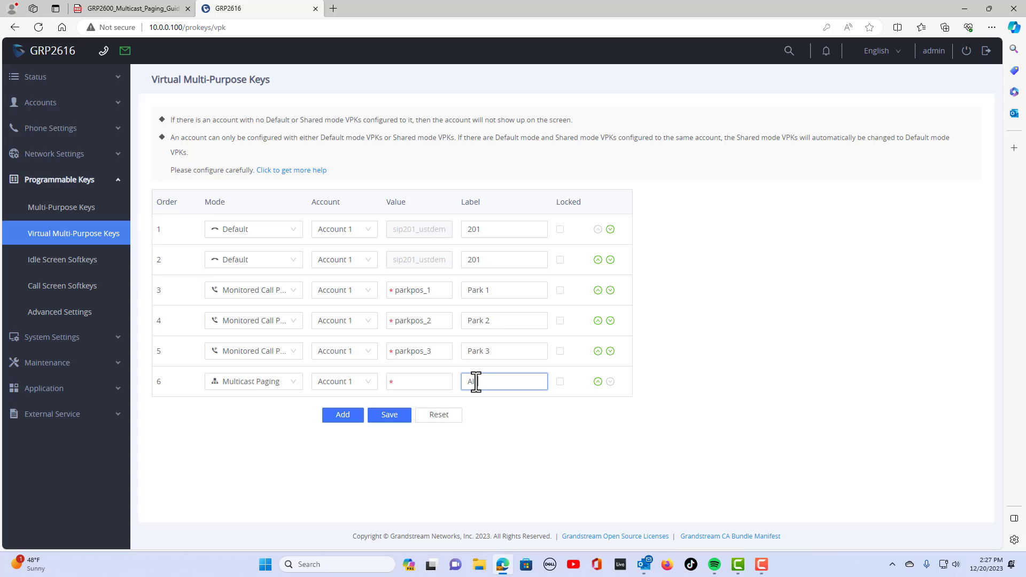
type("Page")
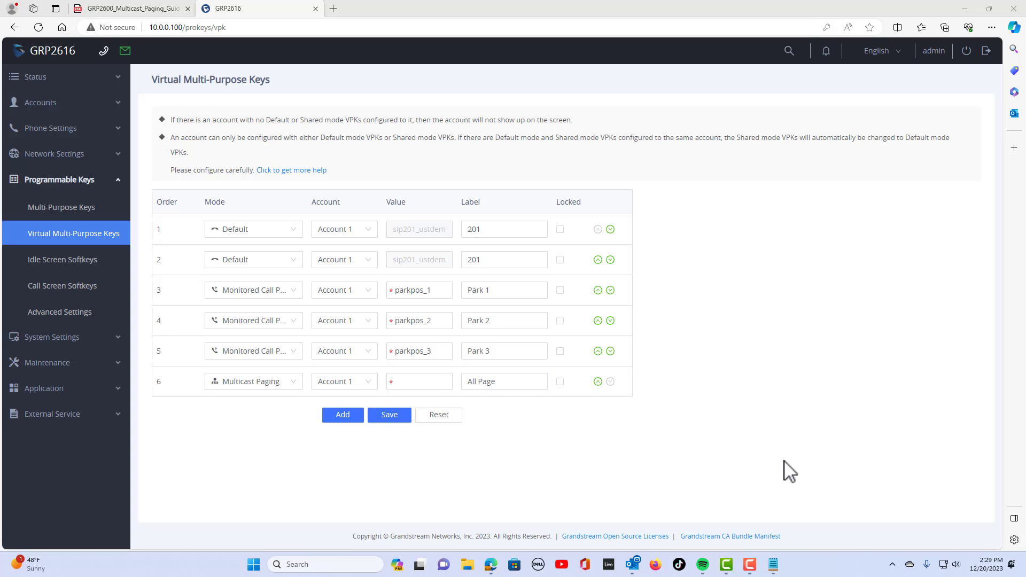
Paste 237.11.10.11:6767 from the notes into row 6's Value and save the key.
left_click(773, 565)
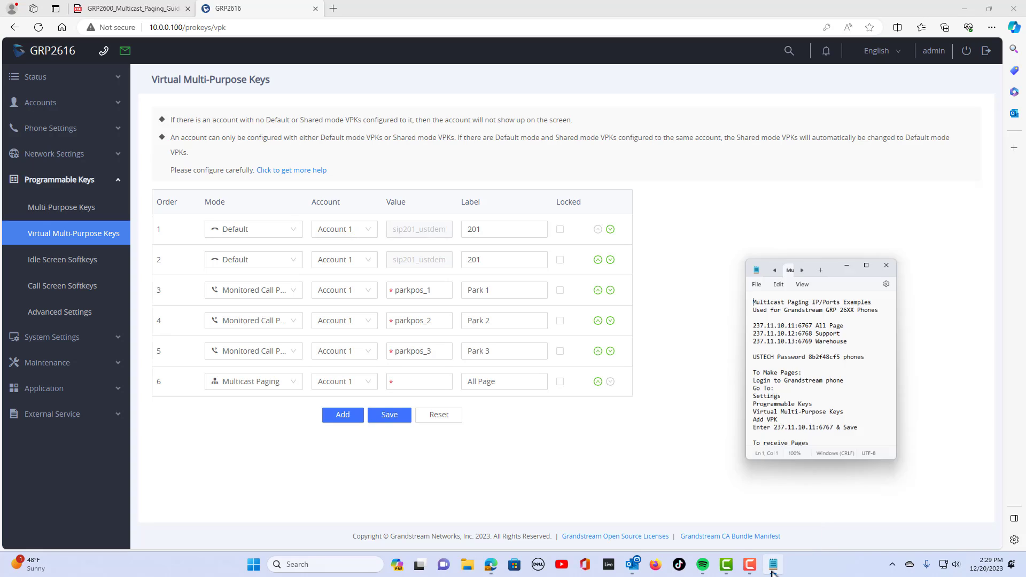
left_click_drag(818, 265, 841, 200)
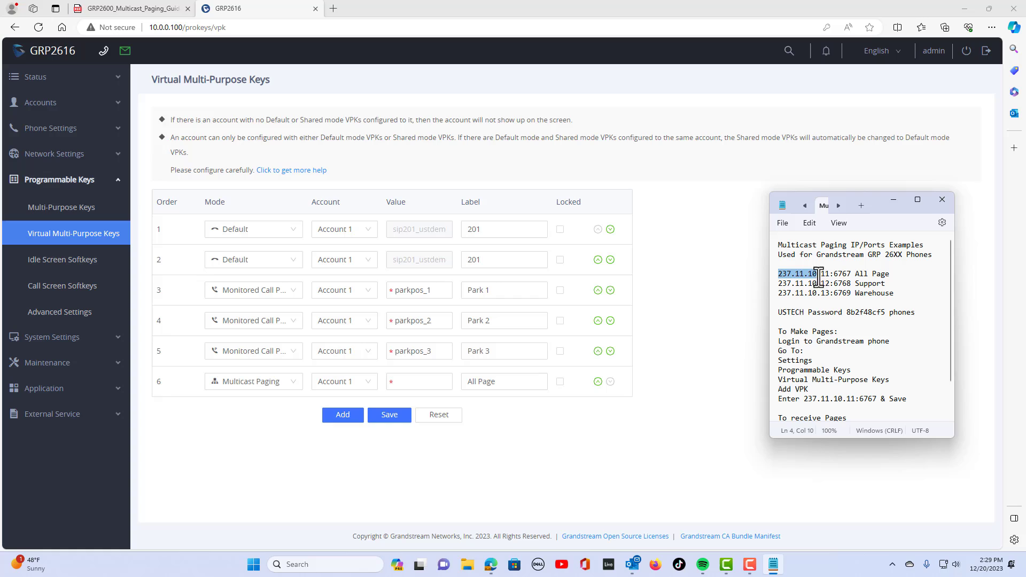
left_click_drag(820, 273, 854, 274)
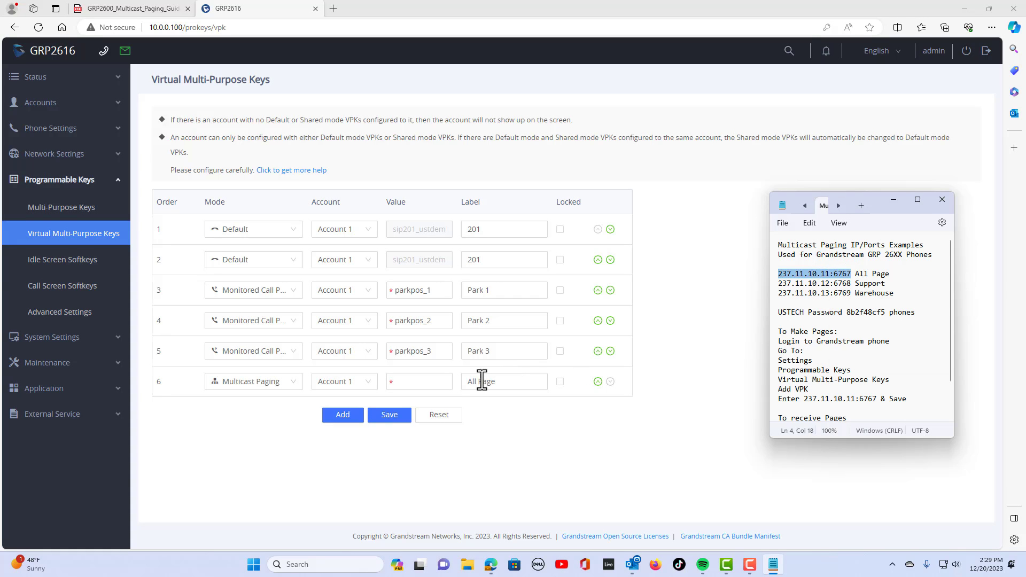
right_click(419, 382)
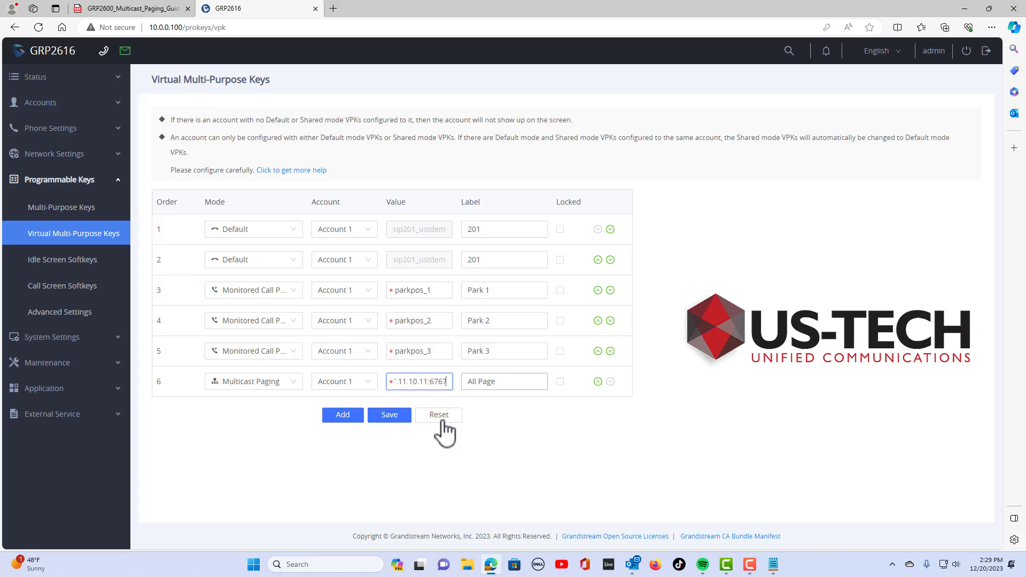
left_click(390, 415)
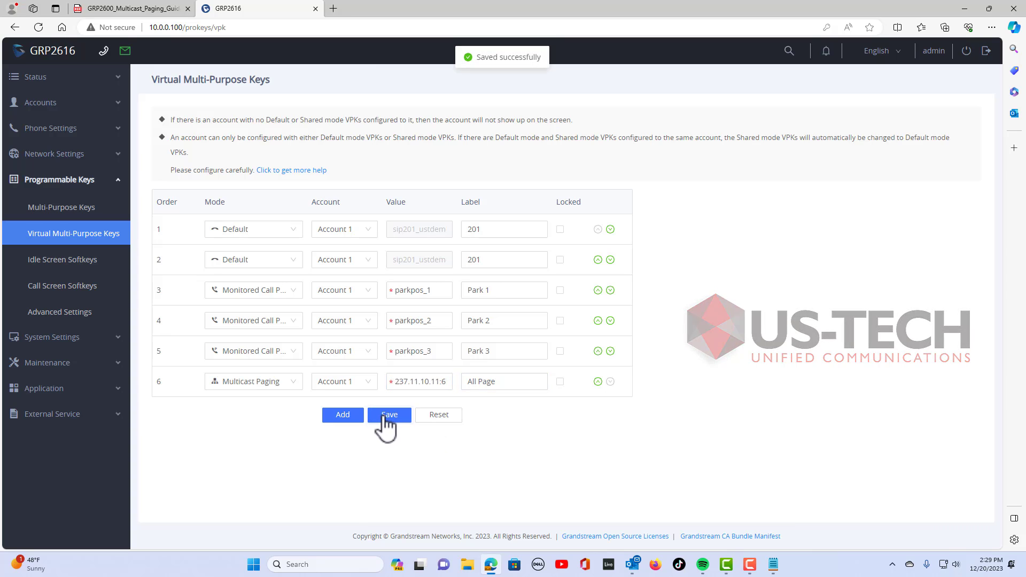
left_click(127, 8)
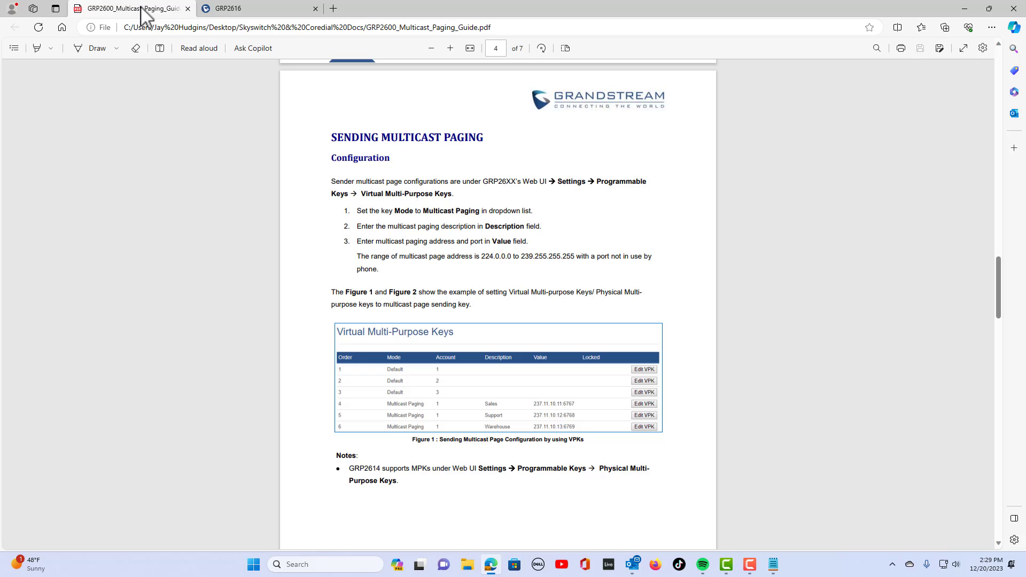
Review the guide's Receiving Multicast Paging section, then return to the phone's web UI.
scroll("down", 3)
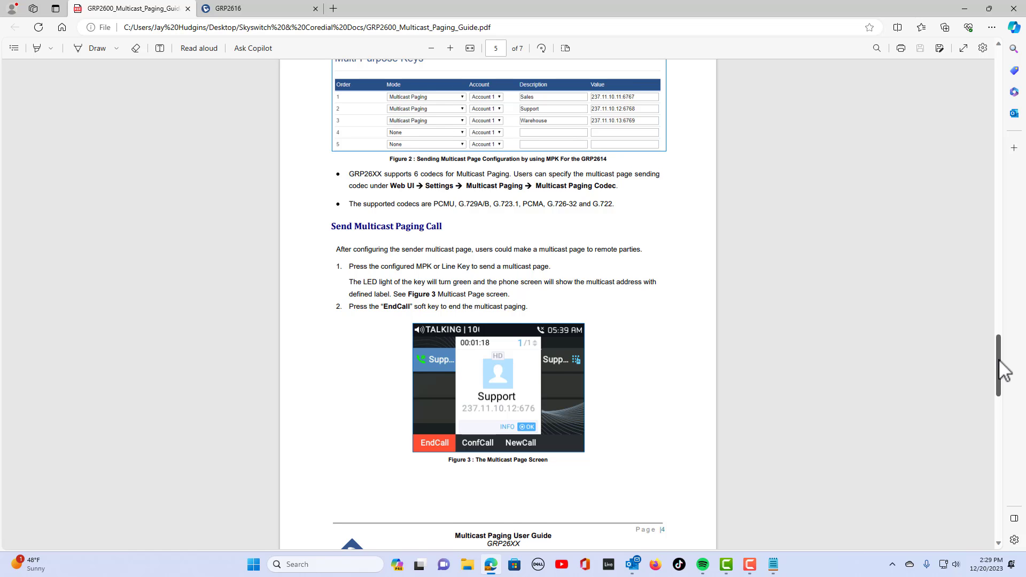
scroll("down", 3)
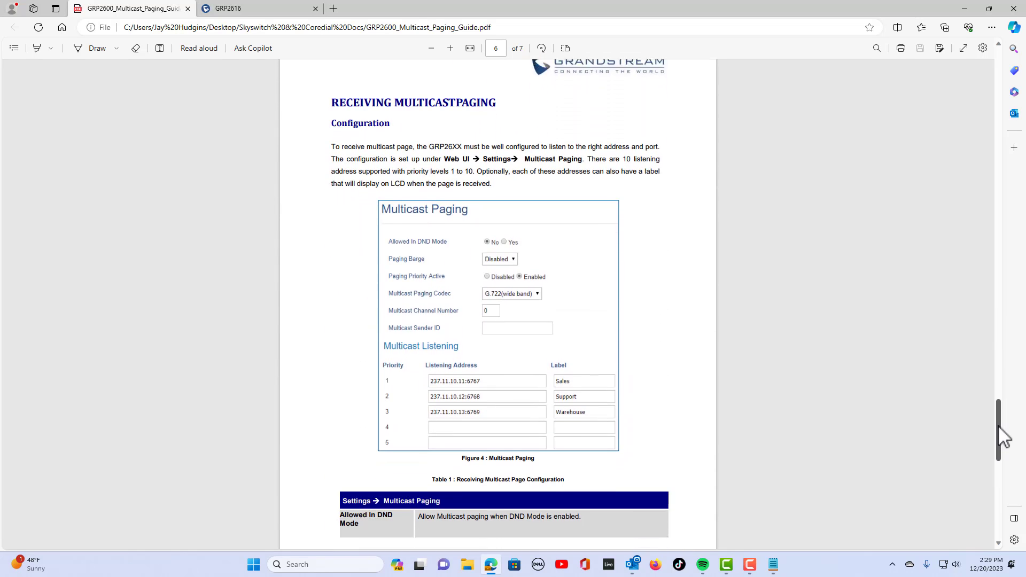
left_click(255, 8)
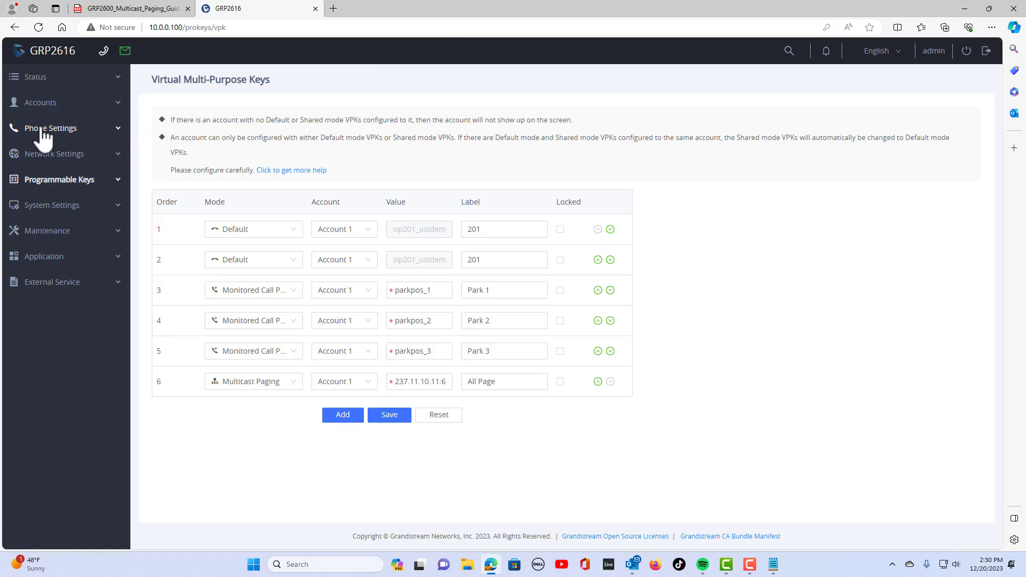
Under Phone Settings > Multicast Paging, confirm priority 1 listens on 237.11.10.11:6767 labelled All Page and apply.
left_click(50, 128)
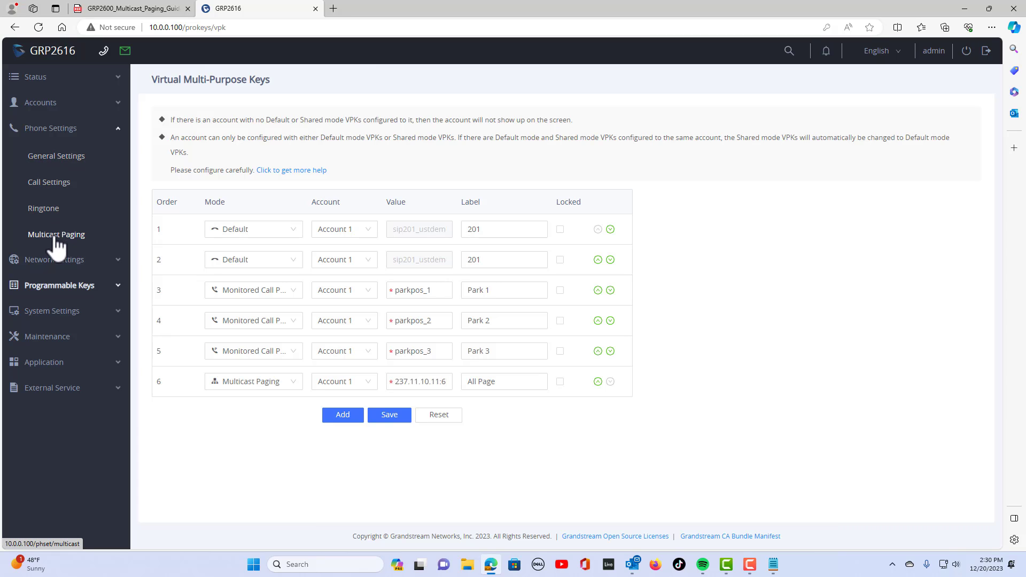
left_click(57, 234)
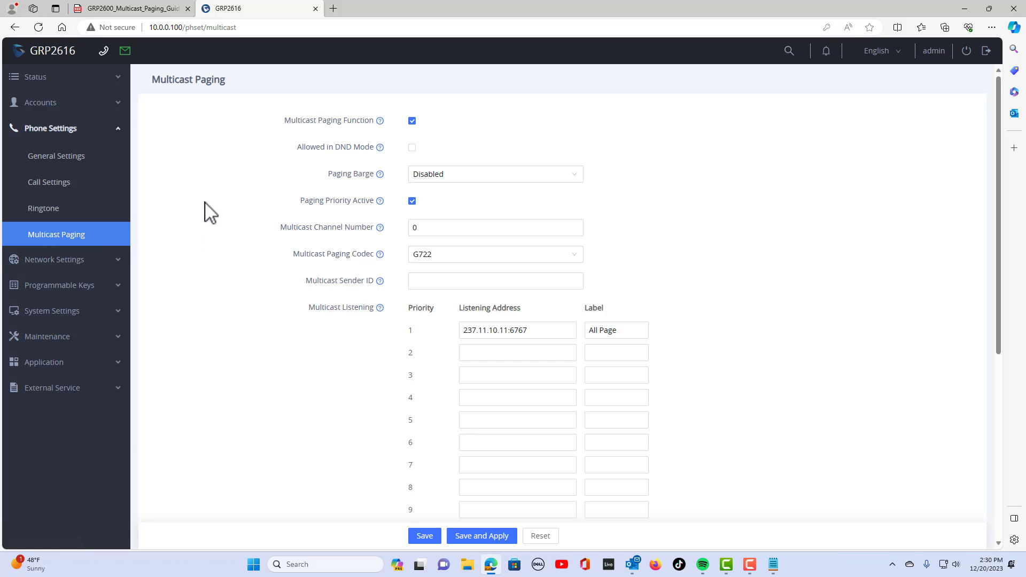
mouse_move(771, 316)
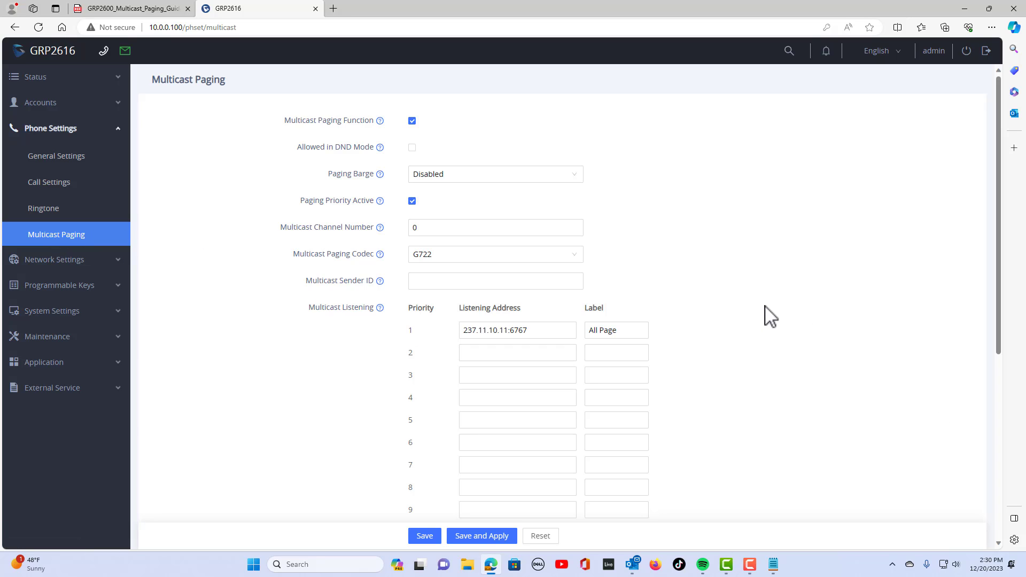
left_click(518, 330)
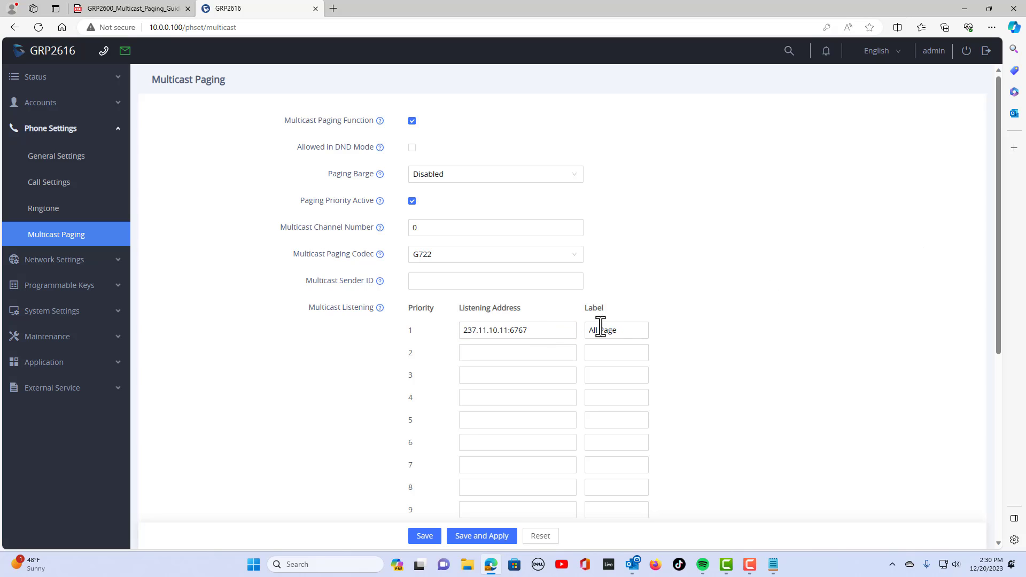
left_click(494, 280)
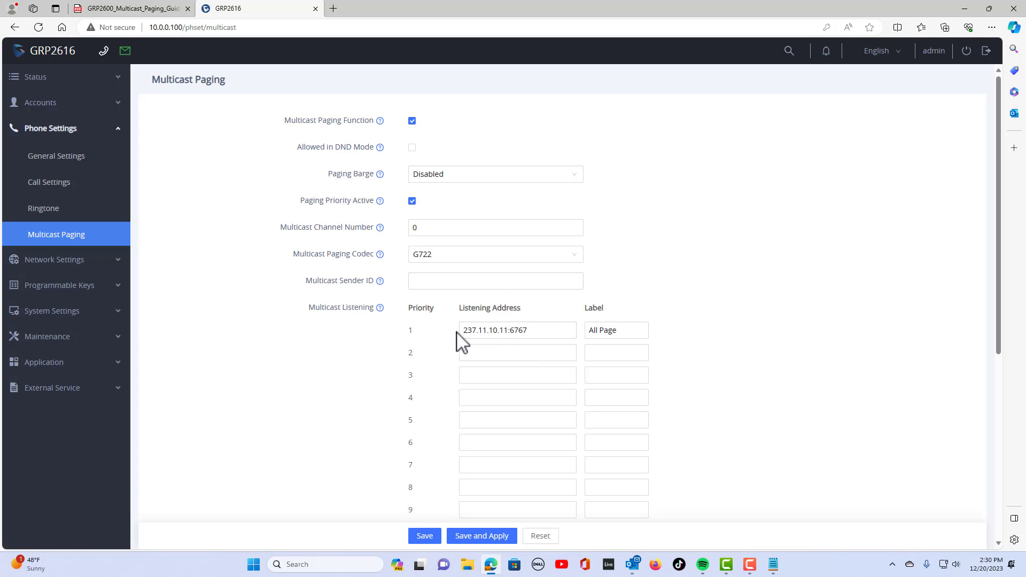
left_click(518, 331)
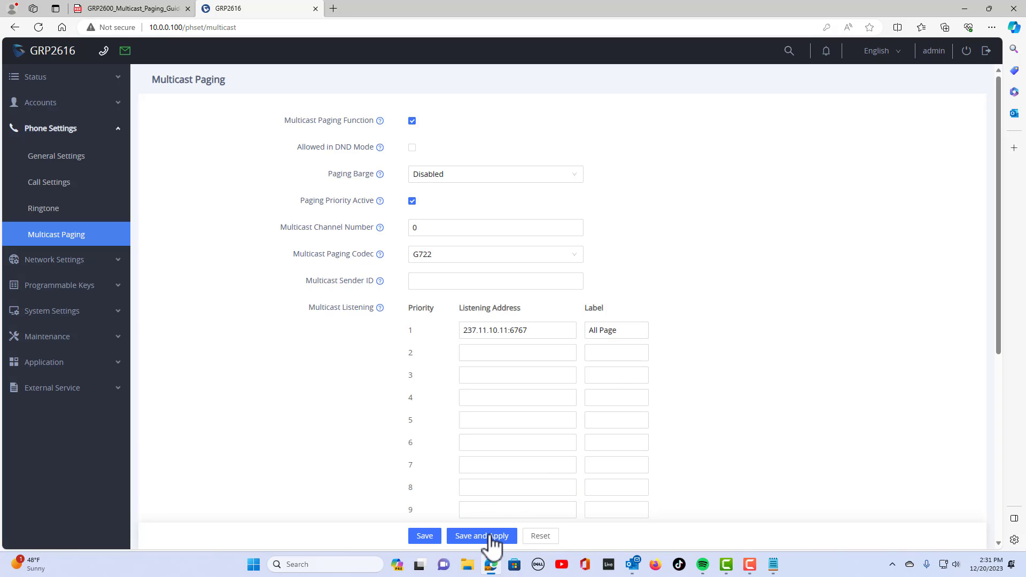
mouse_move(803, 421)
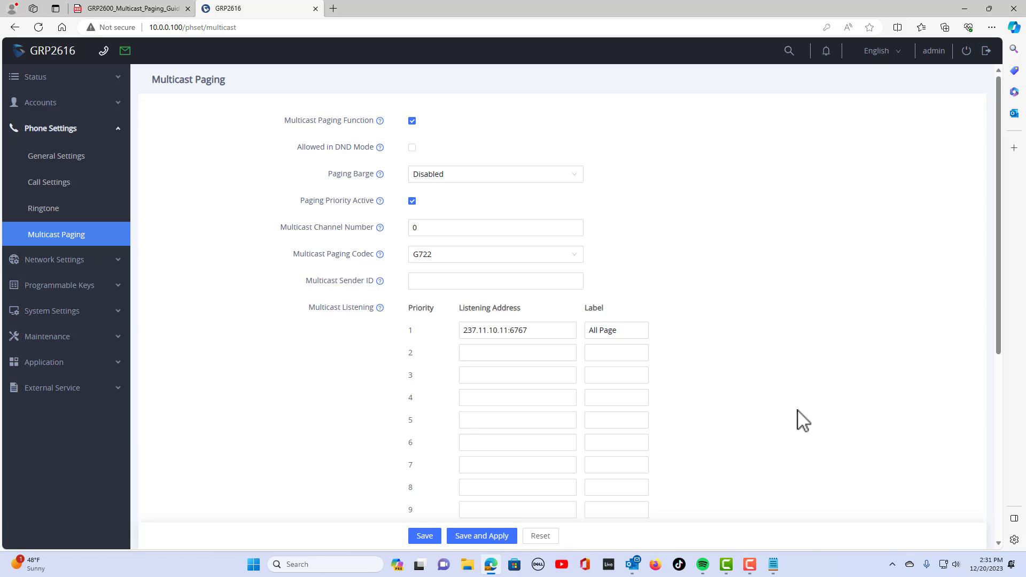
left_click(517, 374)
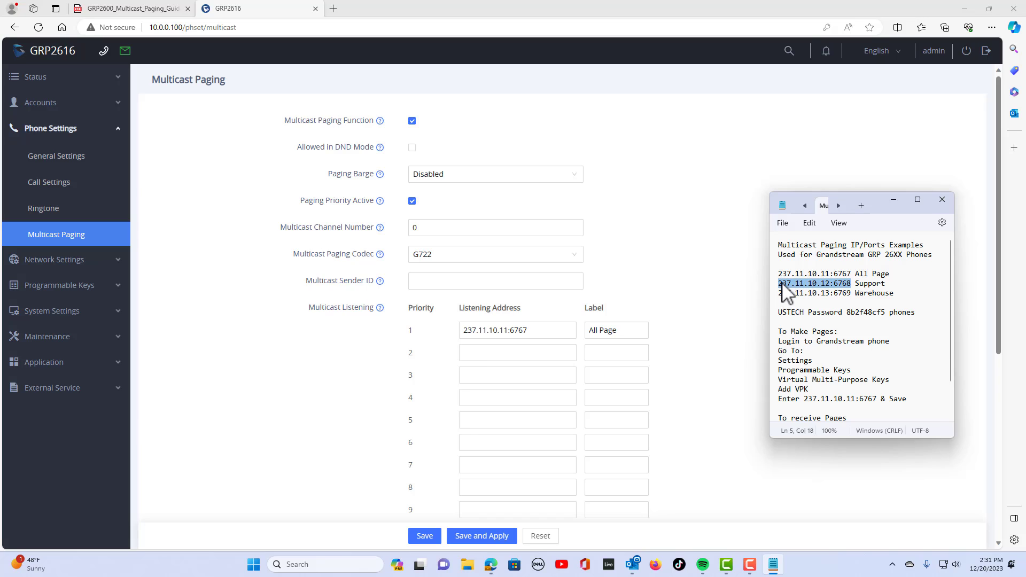
Set priority 2 listening address to 237.11.10.12:6768 with label Sales.
left_click(518, 352)
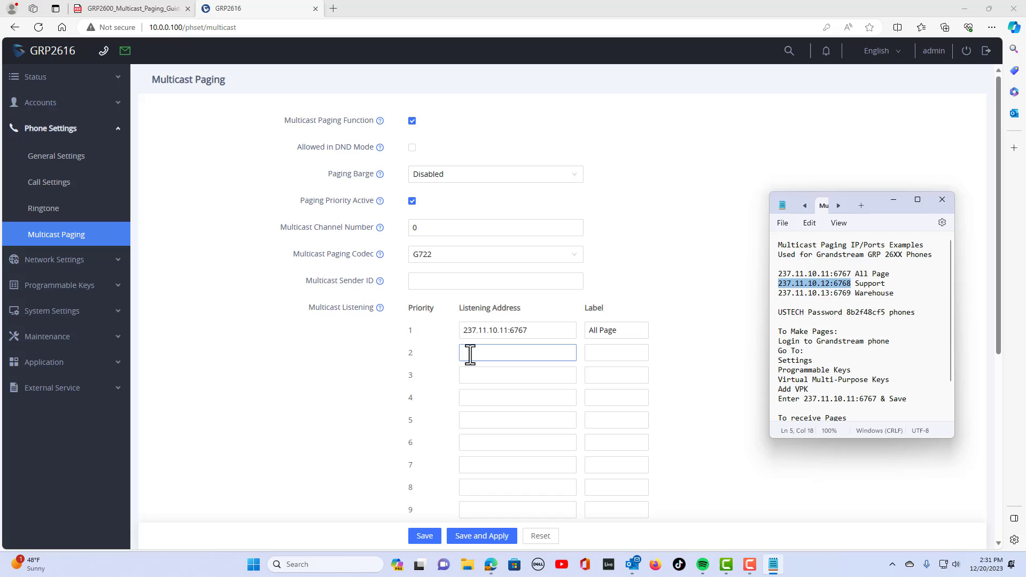
type("237.11.10.12:6768")
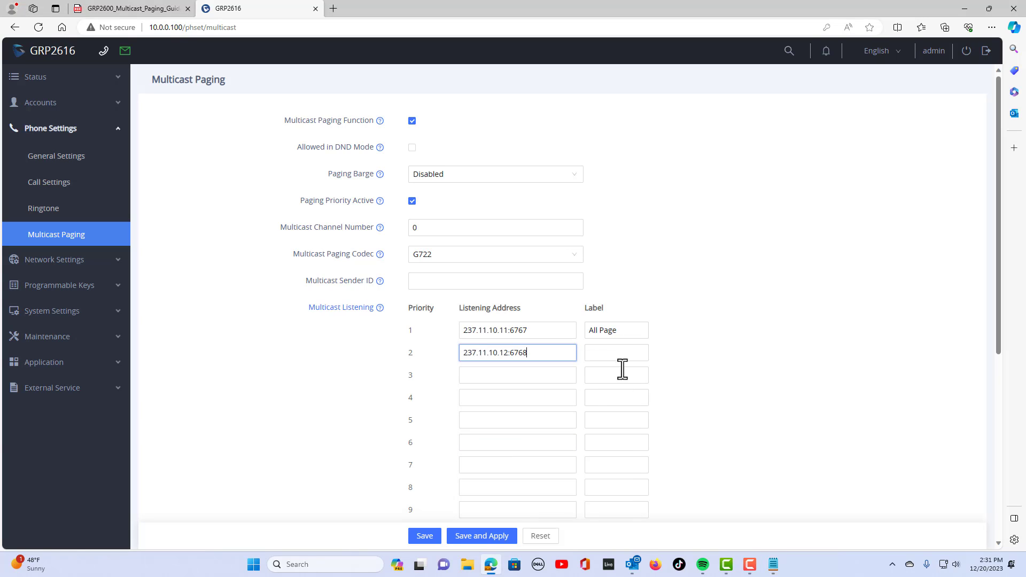
left_click(616, 352)
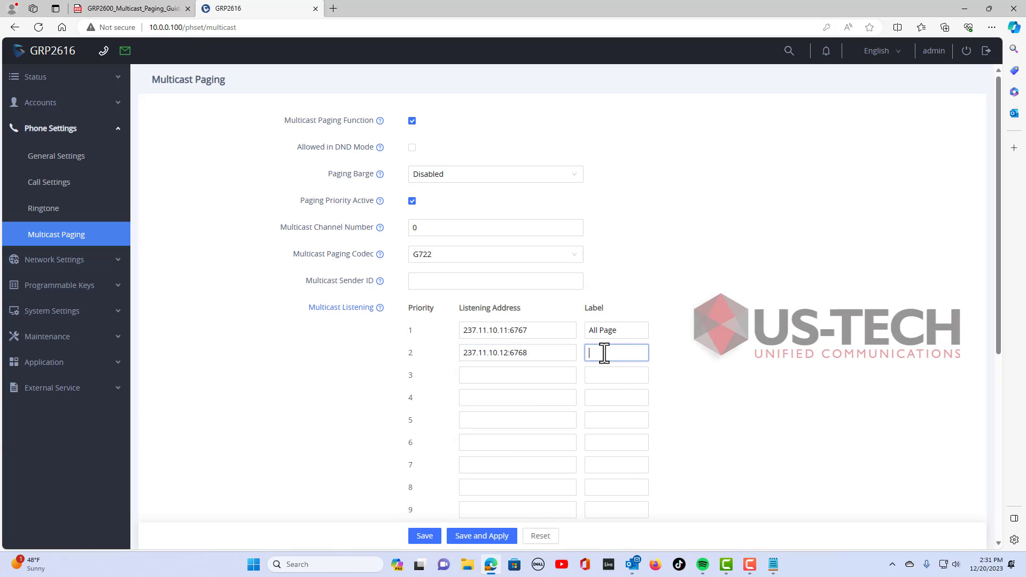
type("Sale")
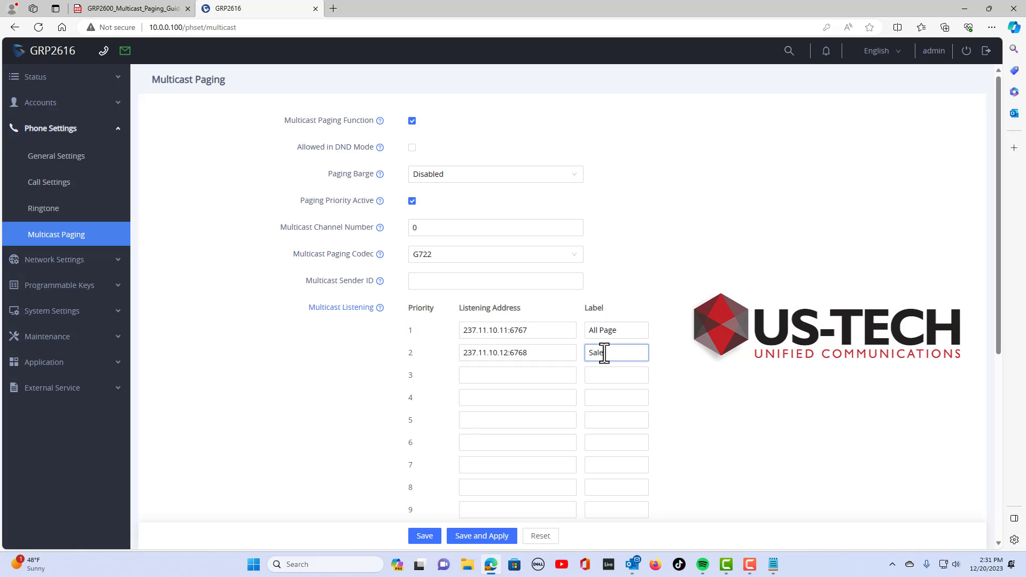
type("s")
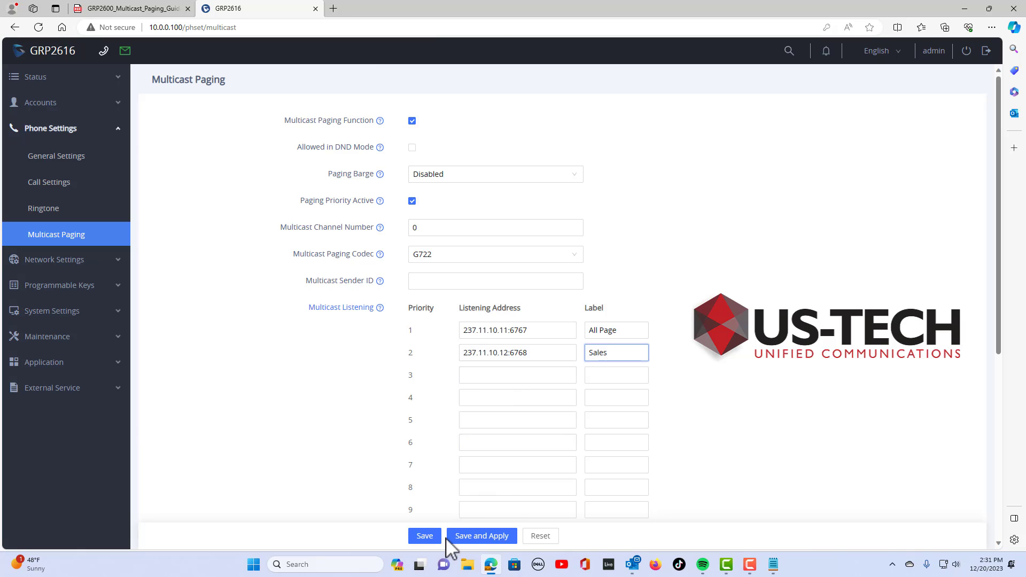
mouse_move(210, 420)
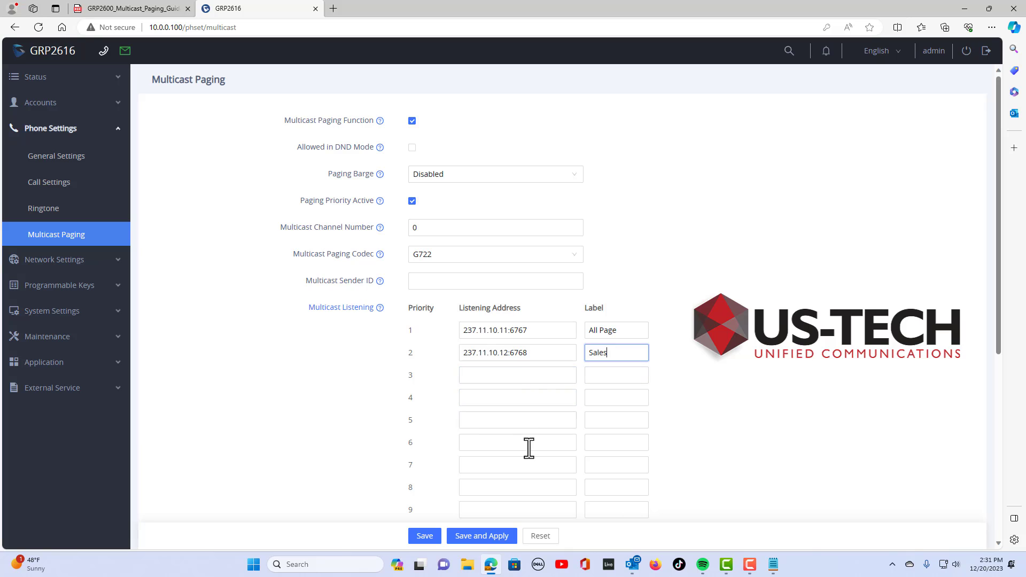
mouse_move(518, 397)
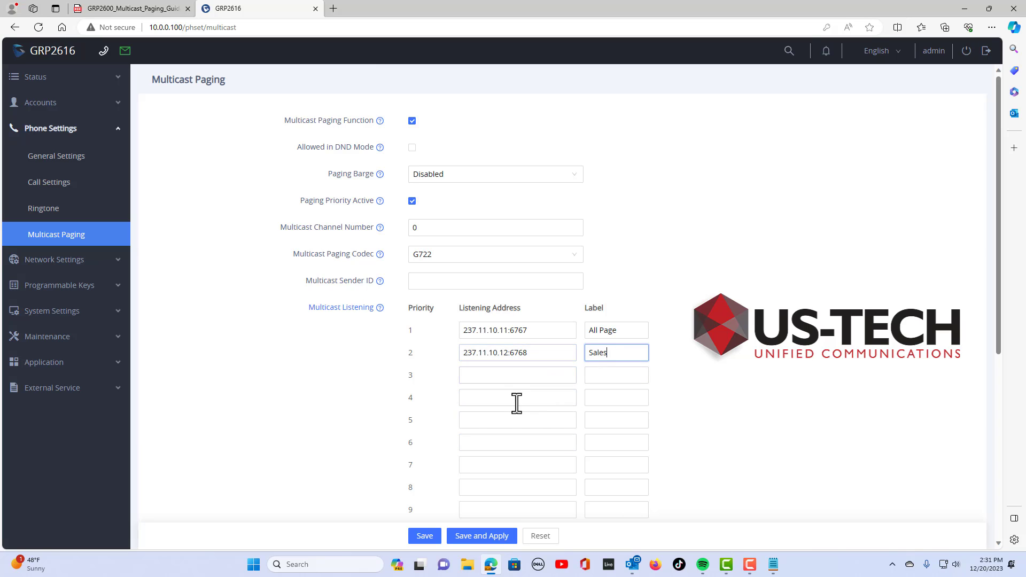
mouse_move(497, 399)
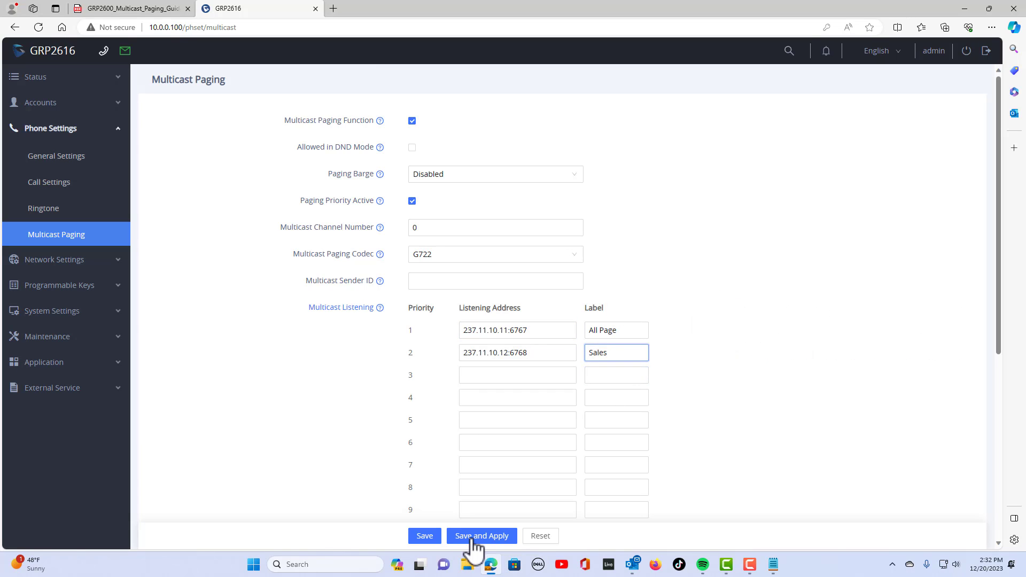
mouse_move(491, 544)
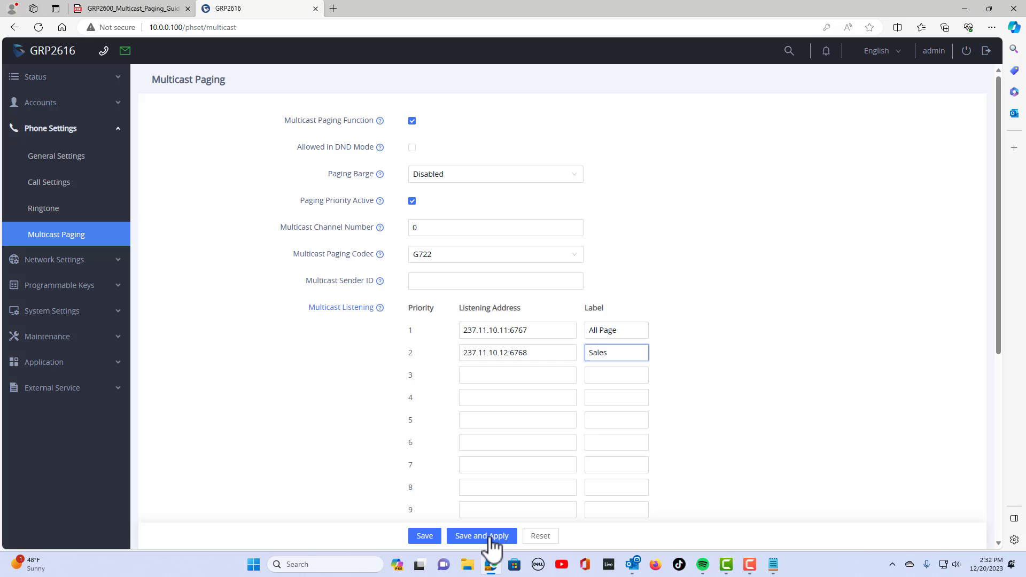